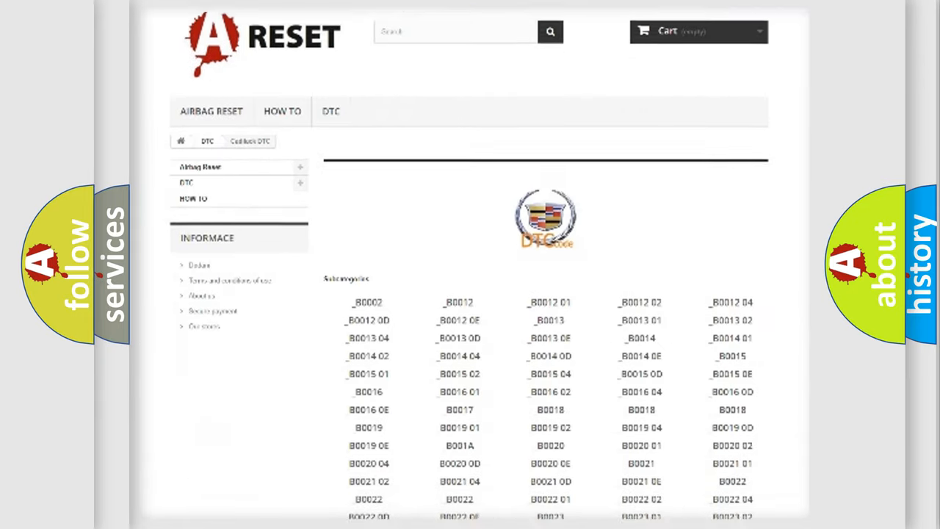
Scroll down and back up the Cadillac DTC code list to browse toward the B1000 codes.
scroll("down", 3)
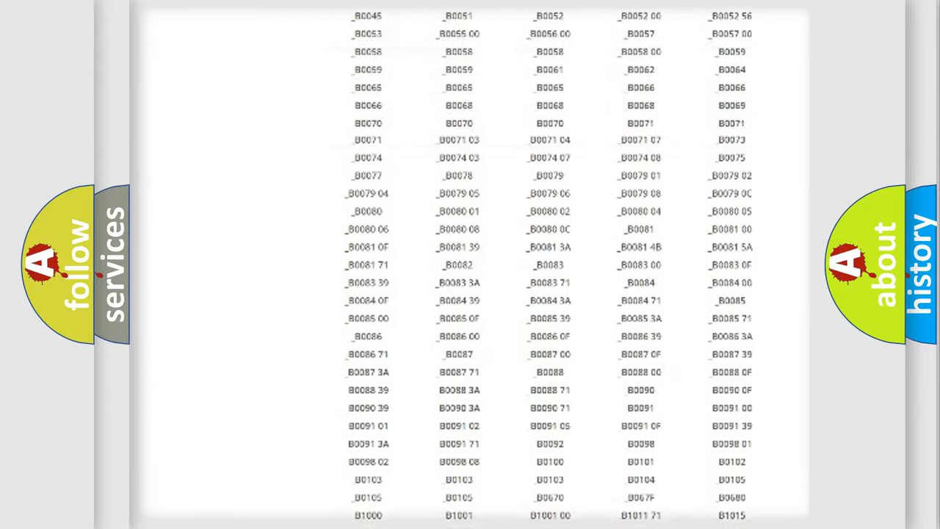
scroll("up", 3)
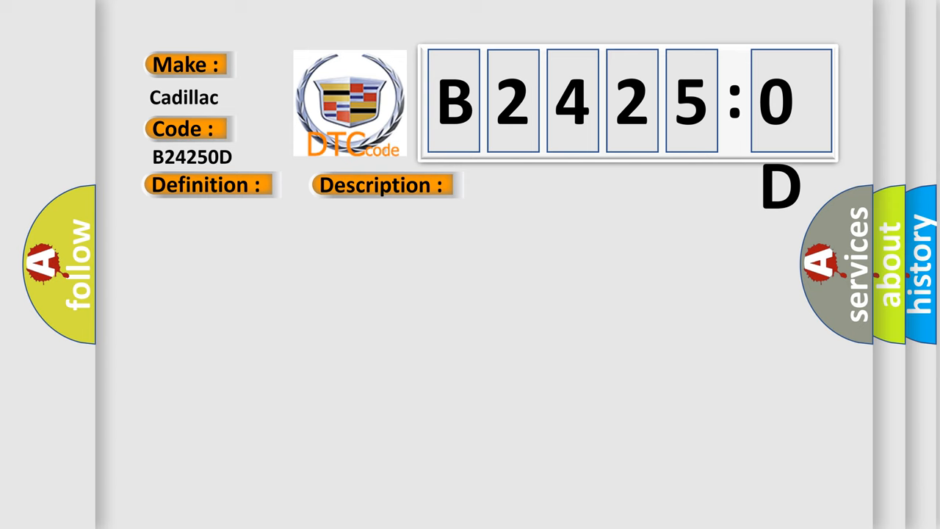
Advance to the B24250D slide and scroll to its heating element and temperature sensor causes.
left_click(543, 185)
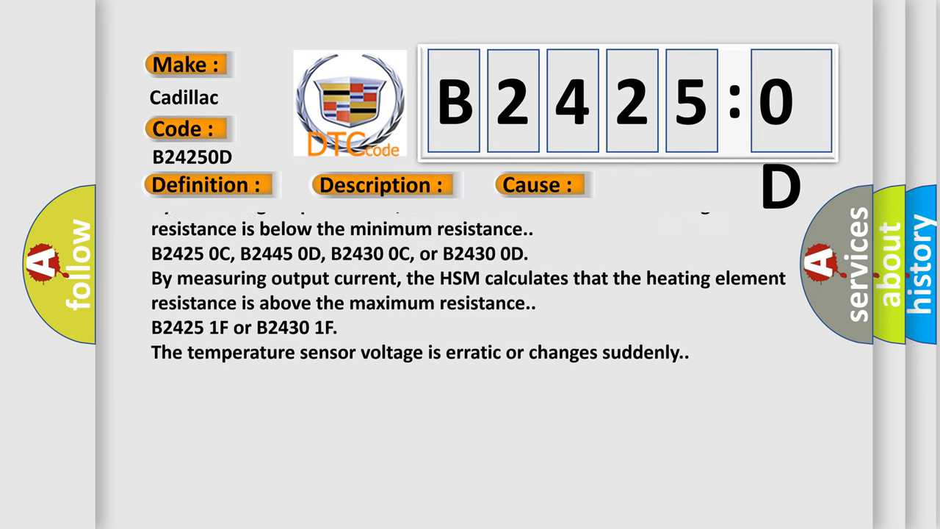
scroll("down", 3)
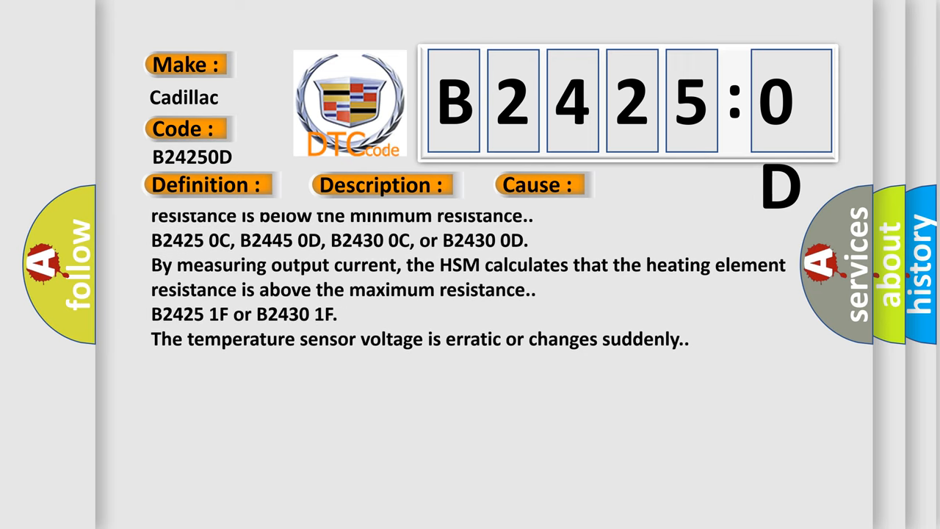